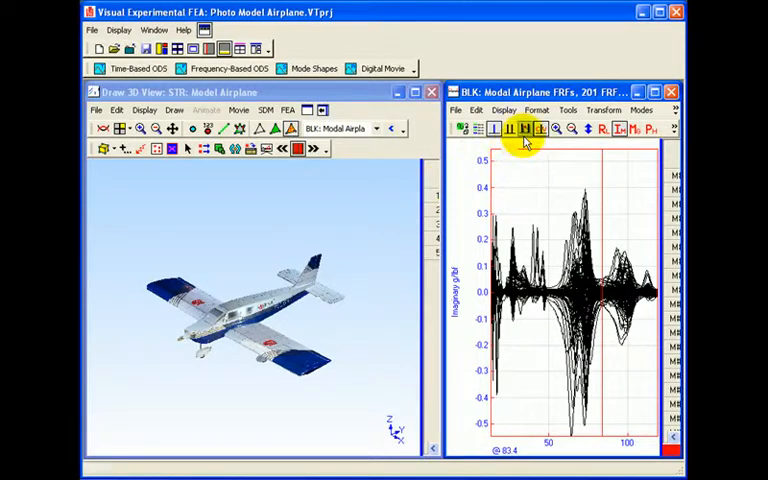
# - Mark a frequency band near the first FRF peak with the band cursor
pyautogui.click(524, 129)
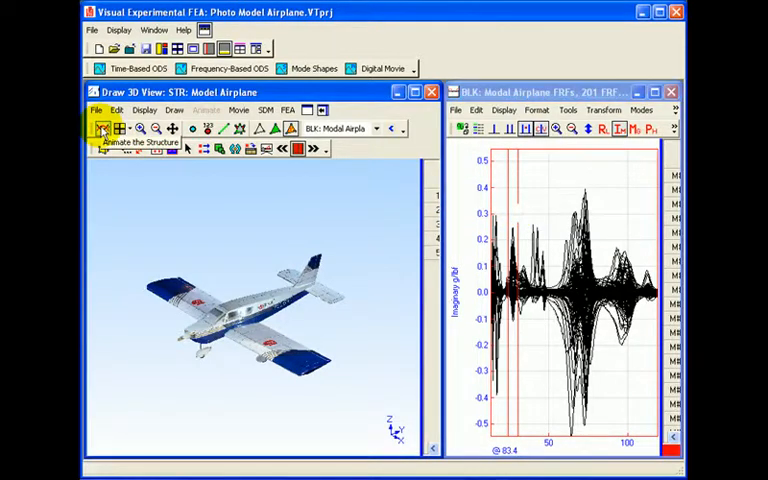
# - Animate the airplane structure at the 33.8 Hz mode with structure lines hidden
pyautogui.click(102, 128)
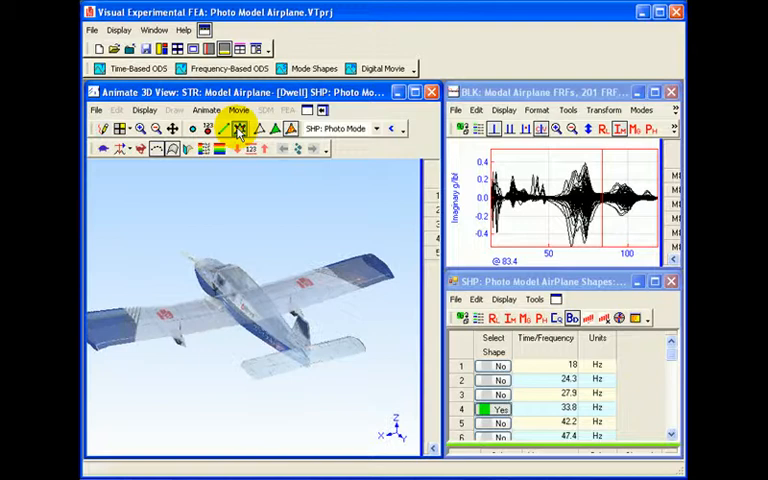
pyautogui.click(220, 128)
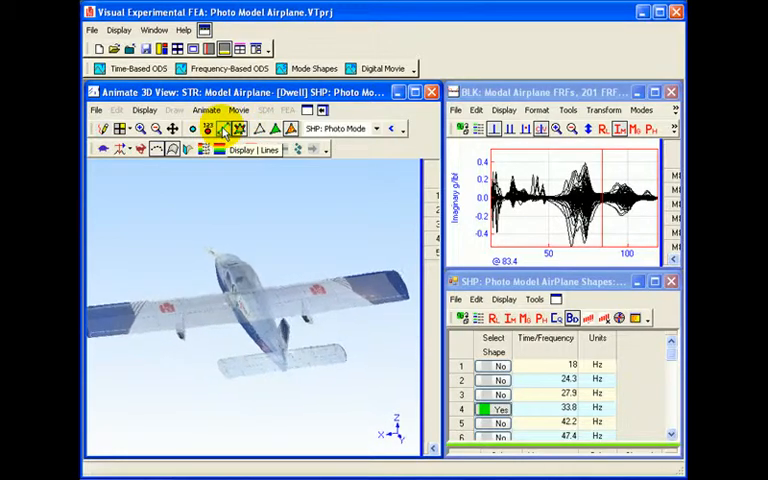